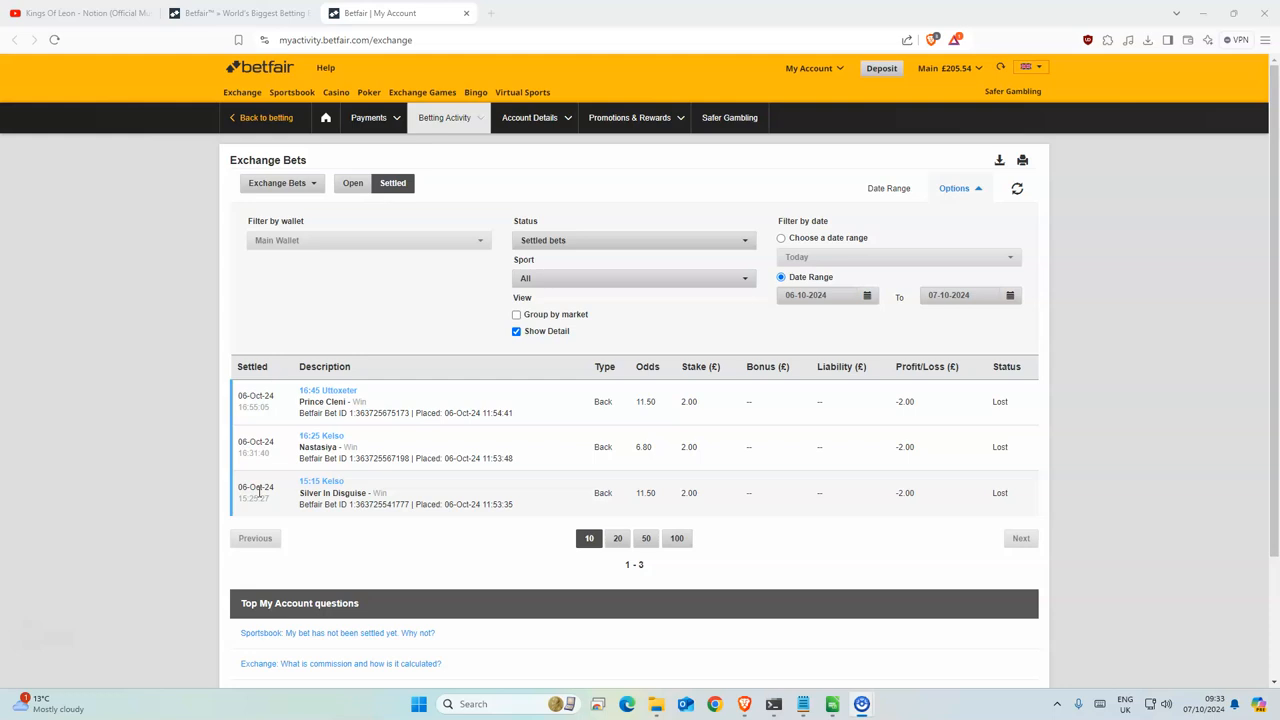
pyautogui.moveTo(183, 249)
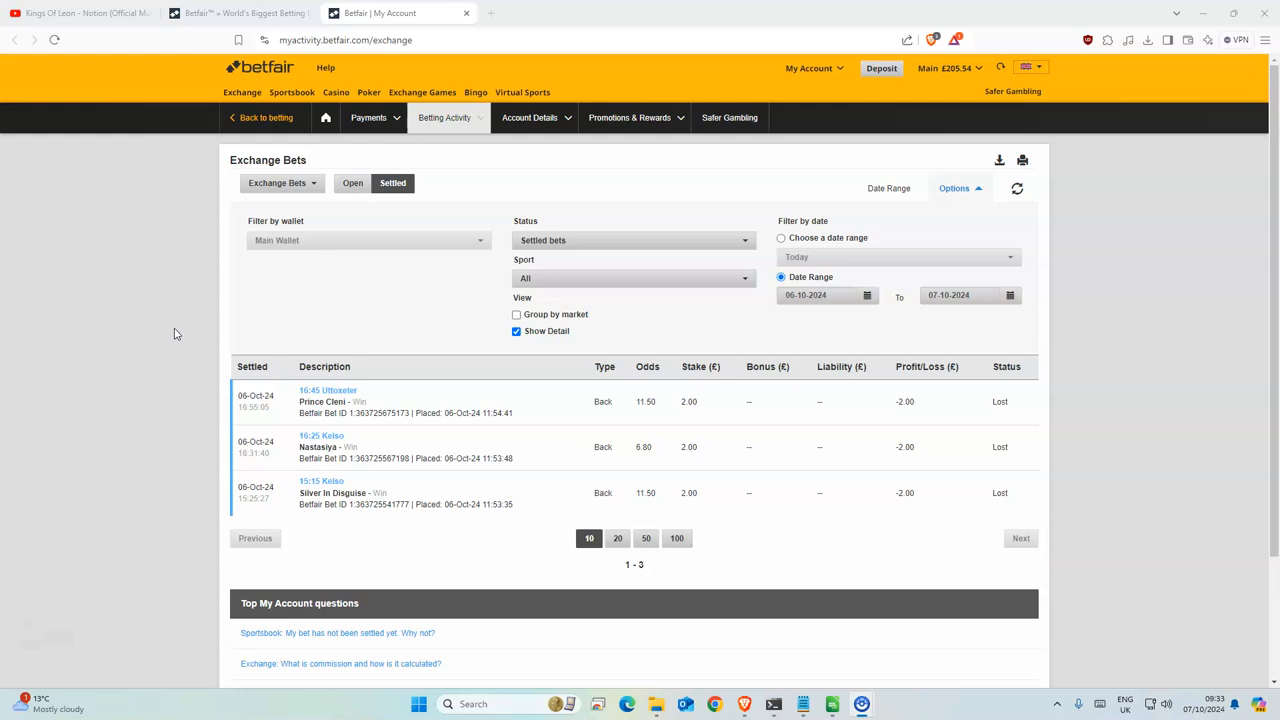
pyautogui.moveTo(812, 485)
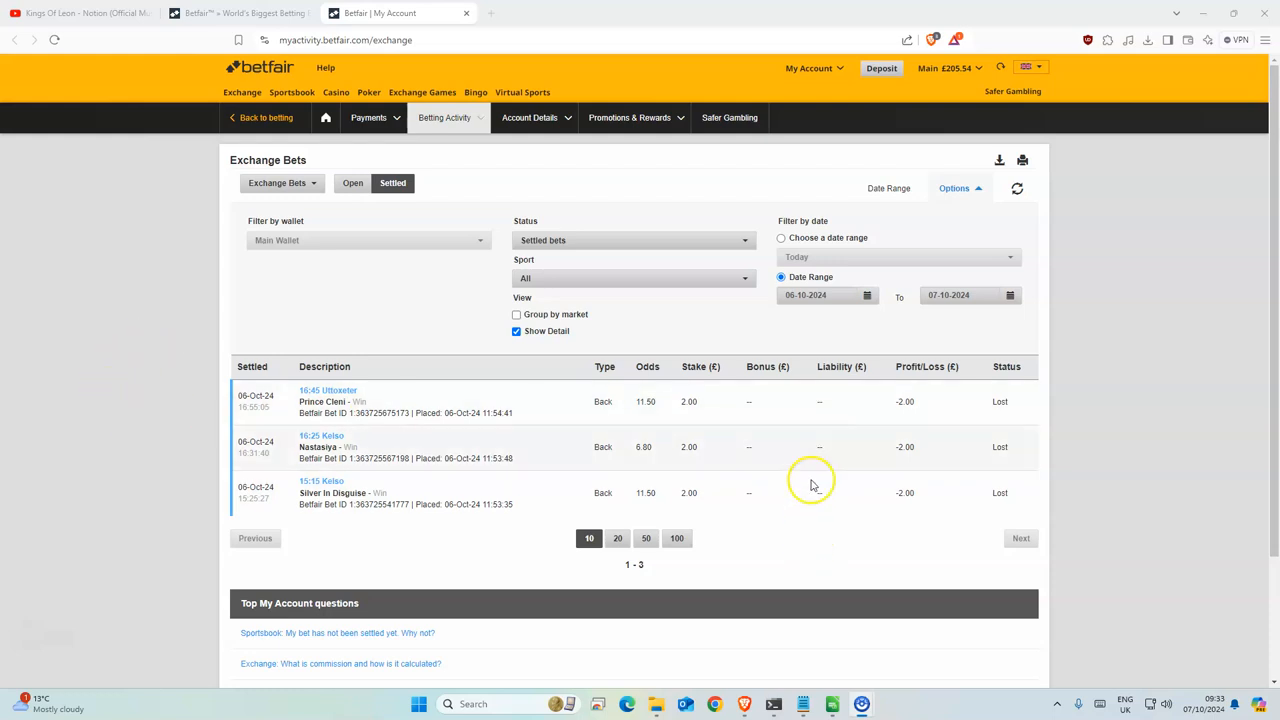
pyautogui.moveTo(360, 413)
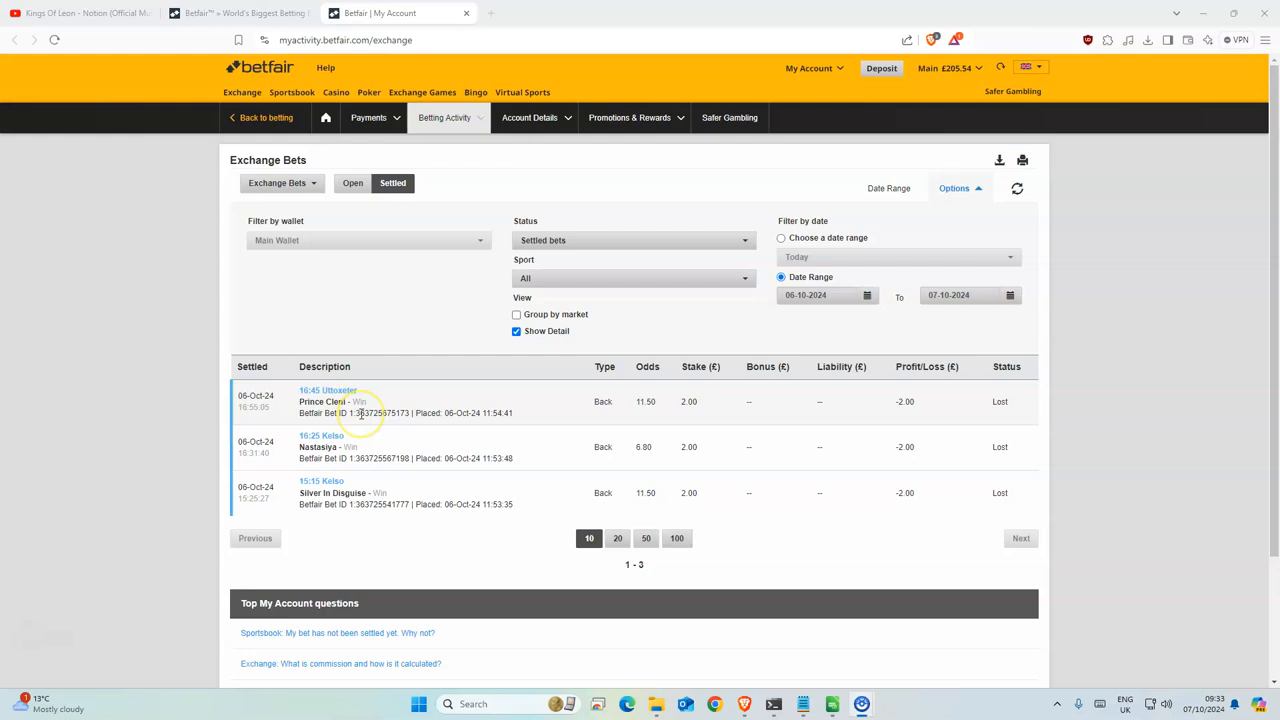
pyautogui.moveTo(306, 515)
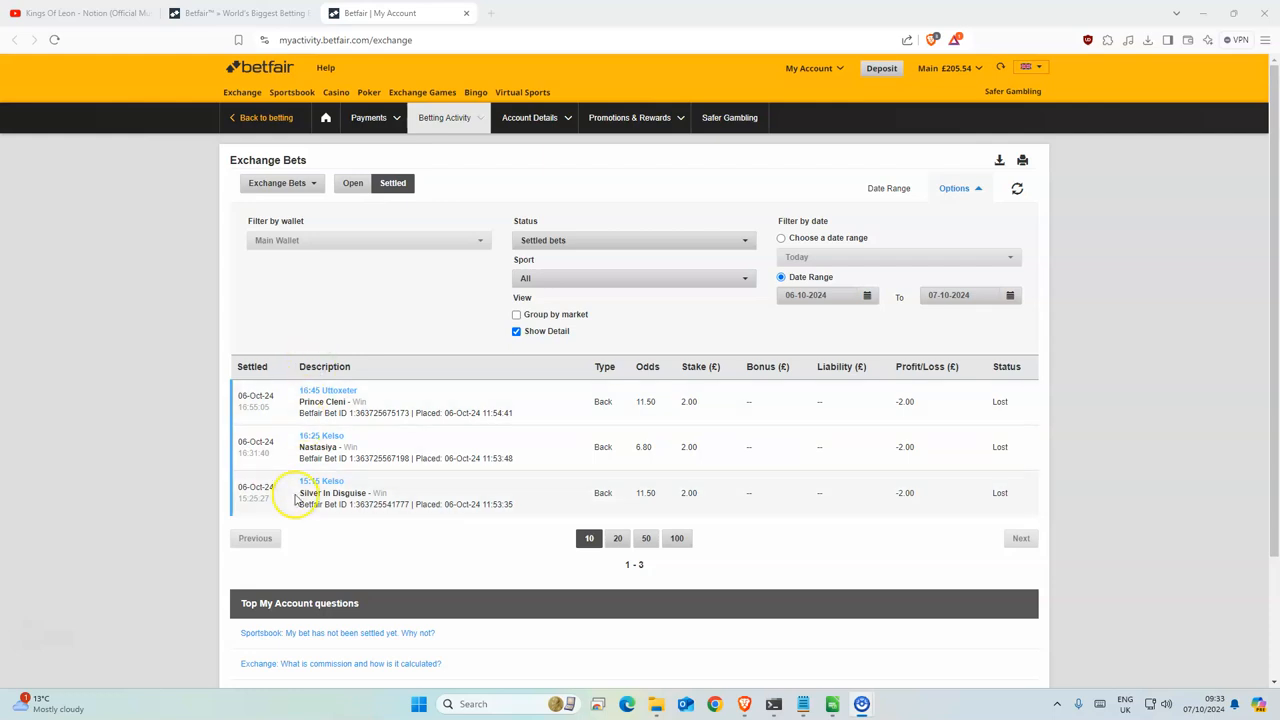
pyautogui.moveTo(350, 487)
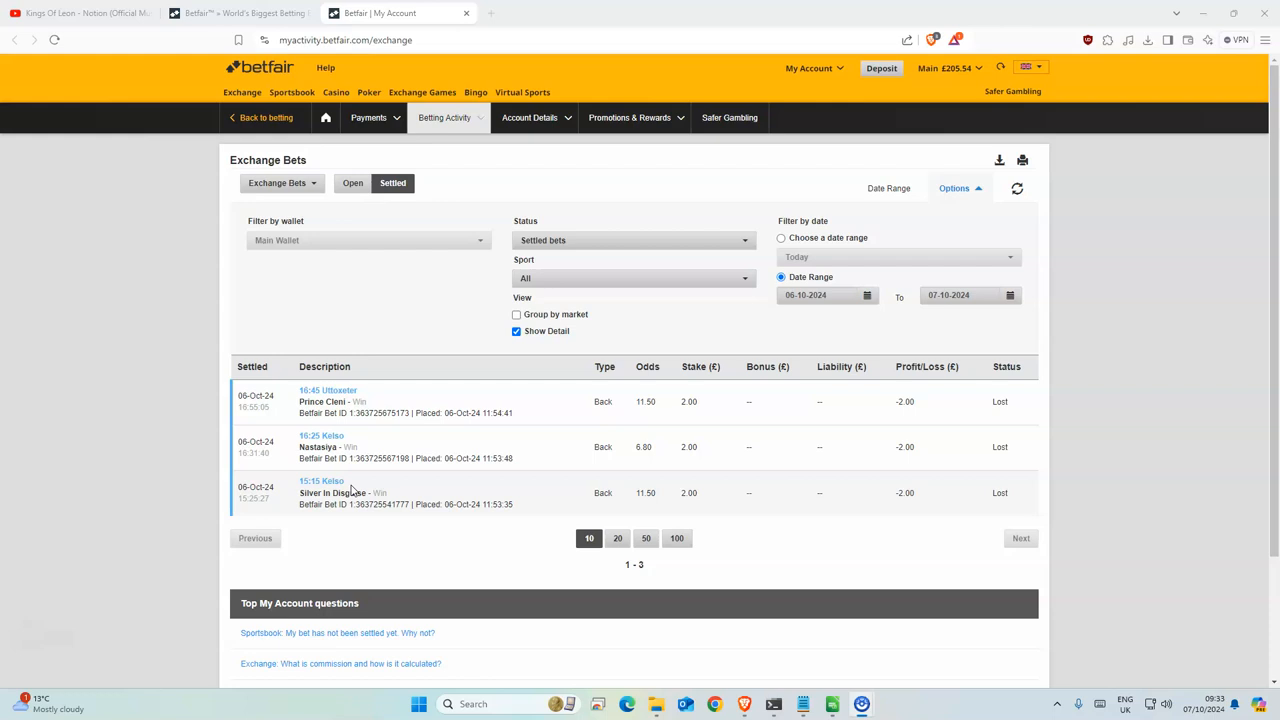
pyautogui.moveTo(380, 375)
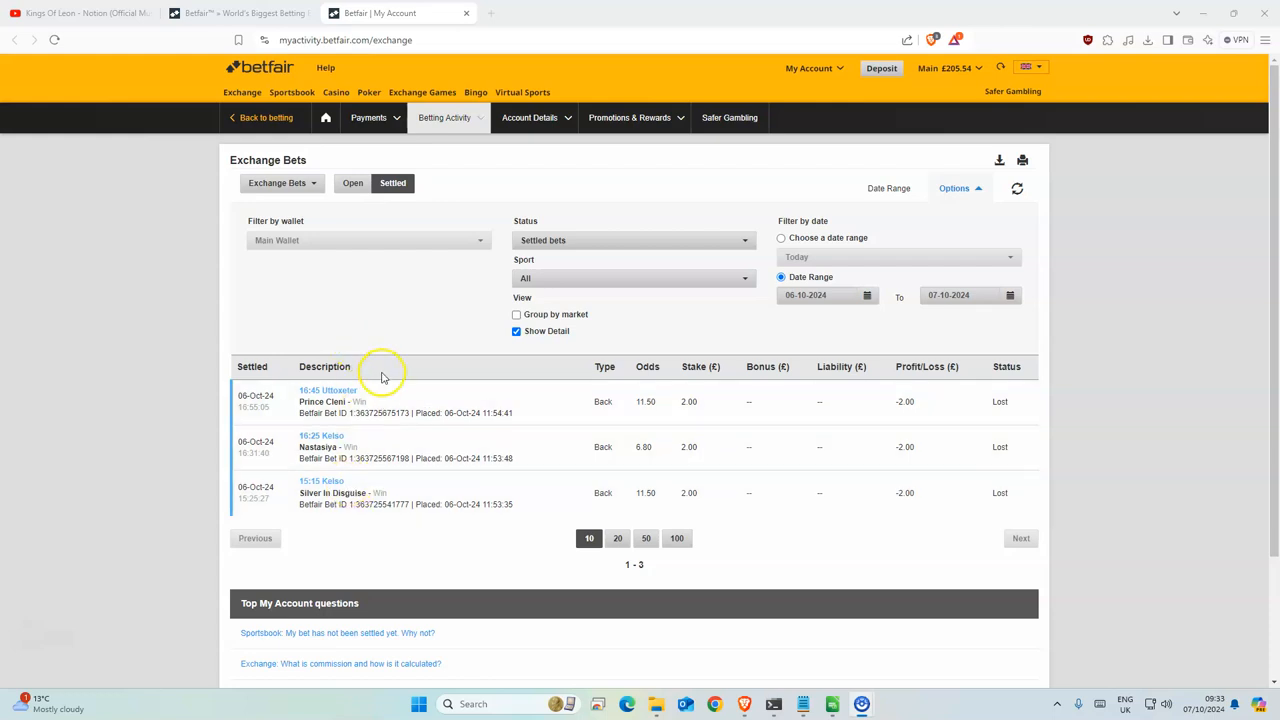
pyautogui.moveTo(358, 508)
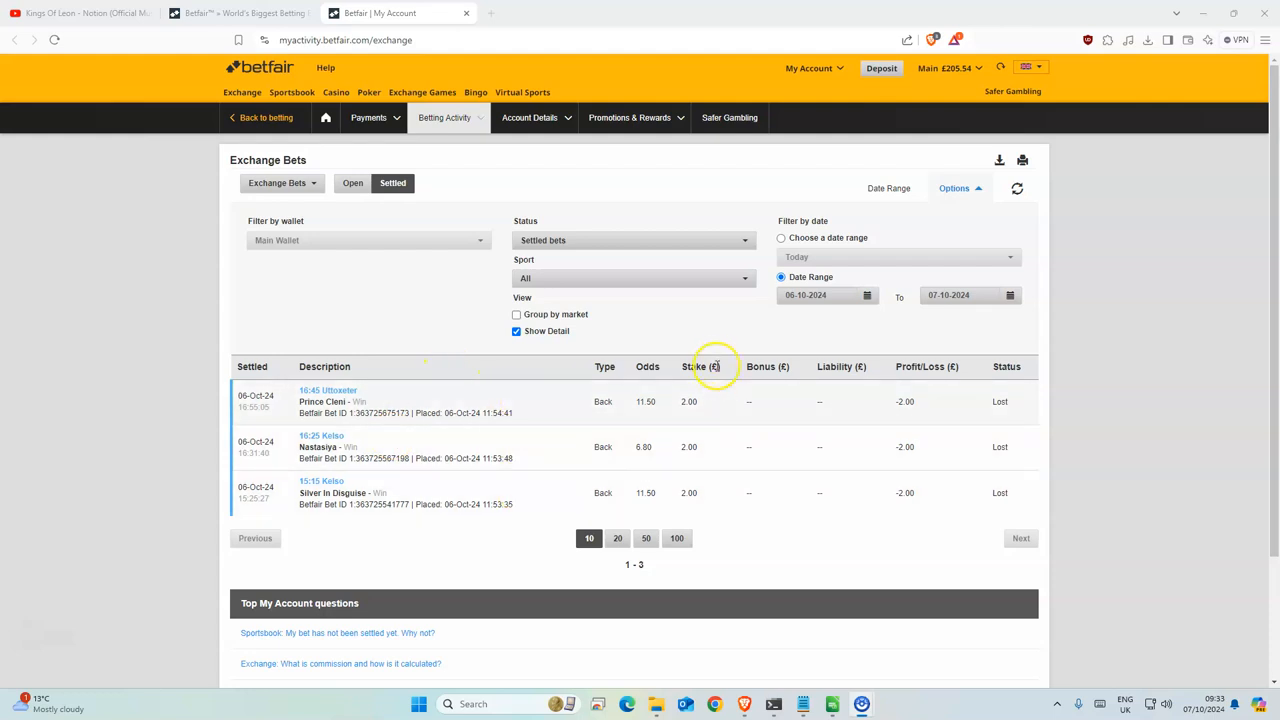
pyautogui.moveTo(700, 500)
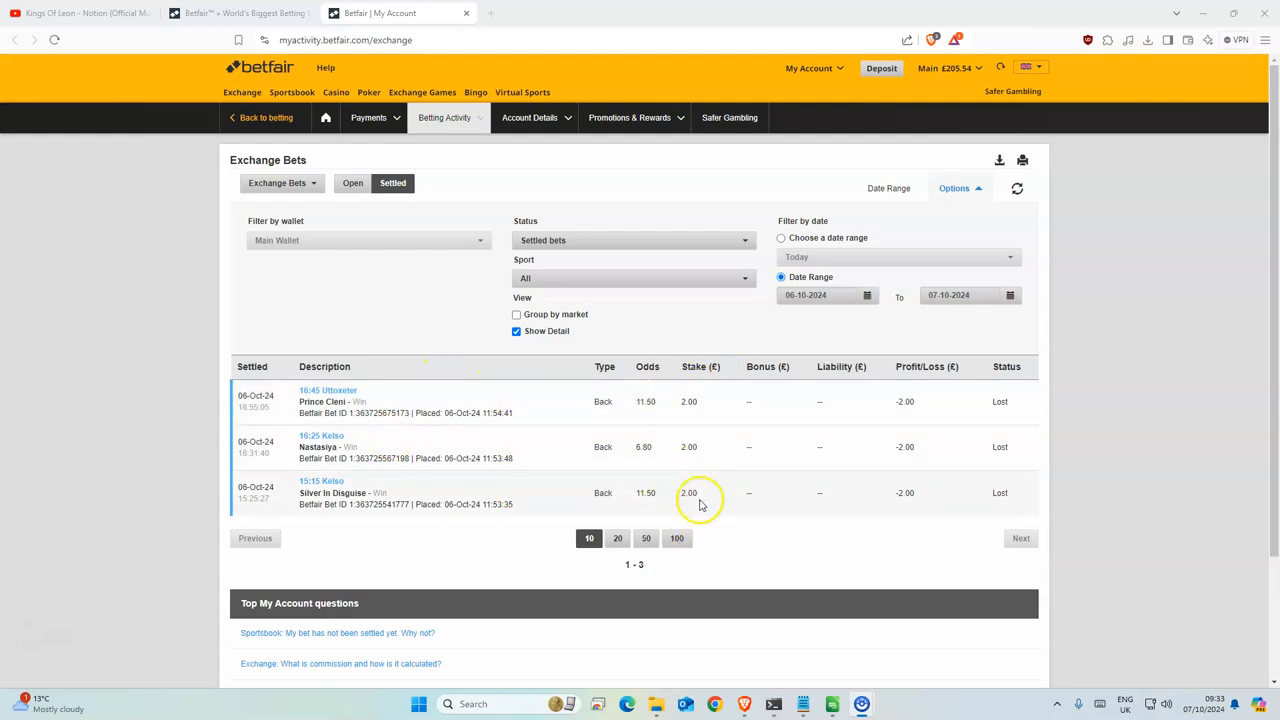
pyautogui.moveTo(700, 500)
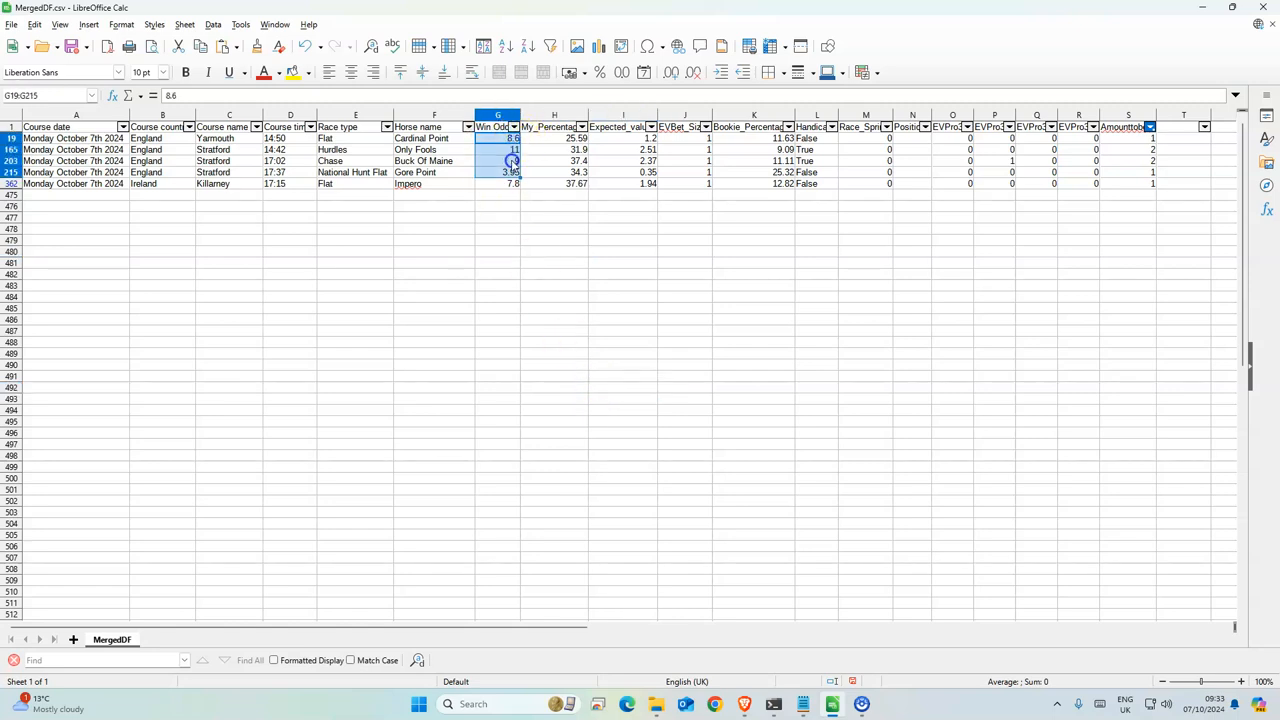
# Review the Win Odds and Race type columns for the five selections in Calc.
pyautogui.click(623, 251)
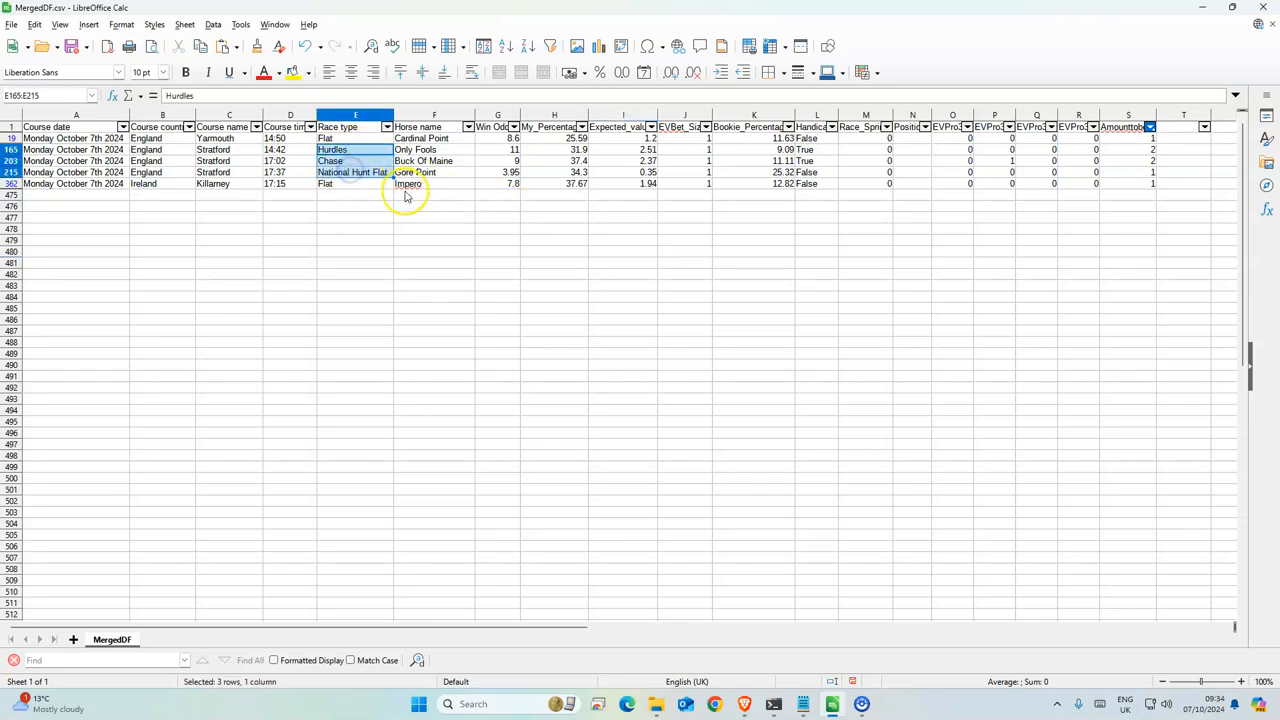
pyautogui.click(555, 239)
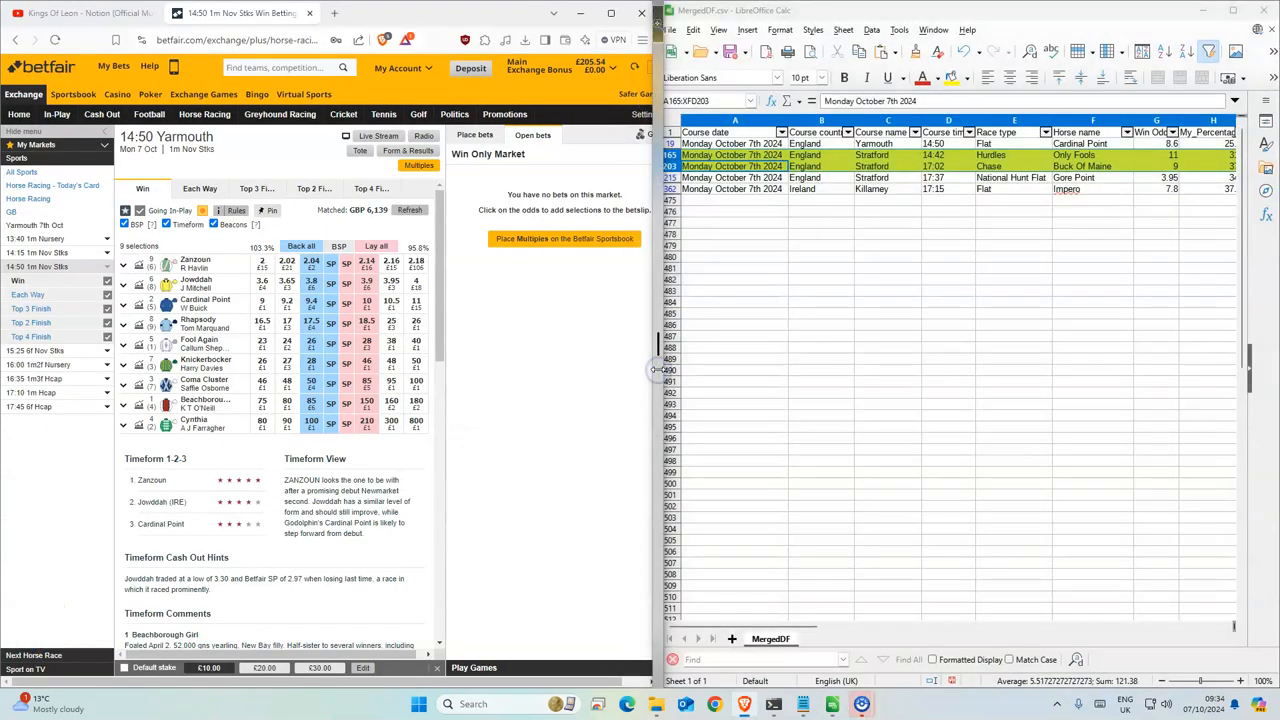
# Back Cardinal Point for £1 at 9.4 at Yarmouth 14:50, then check the next race time.
pyautogui.click(1013, 301)
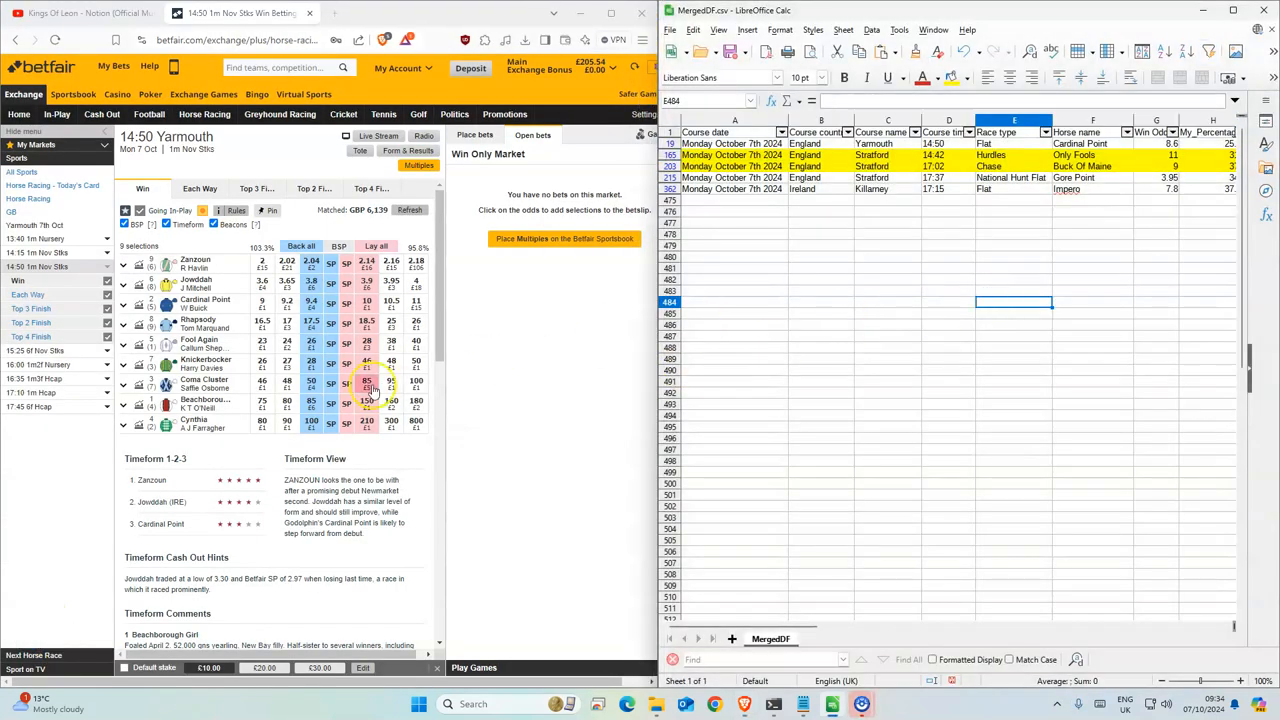
pyautogui.click(311, 302)
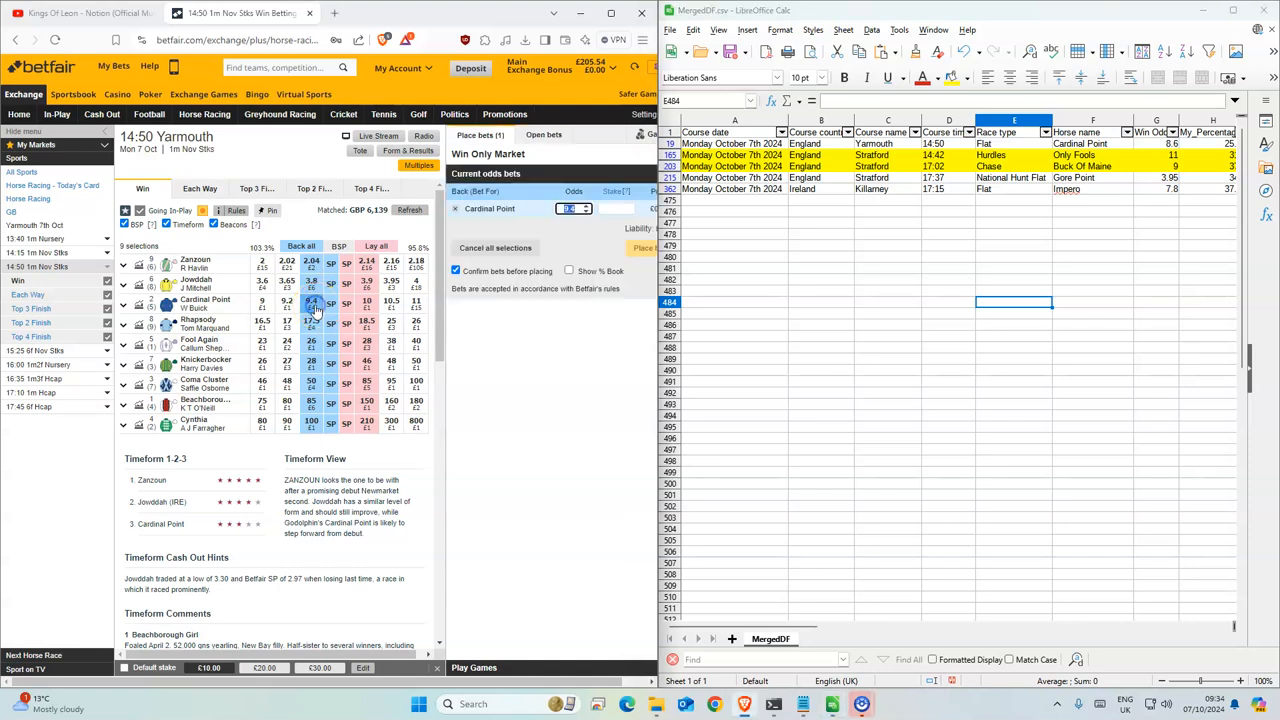
pyautogui.click(644, 247)
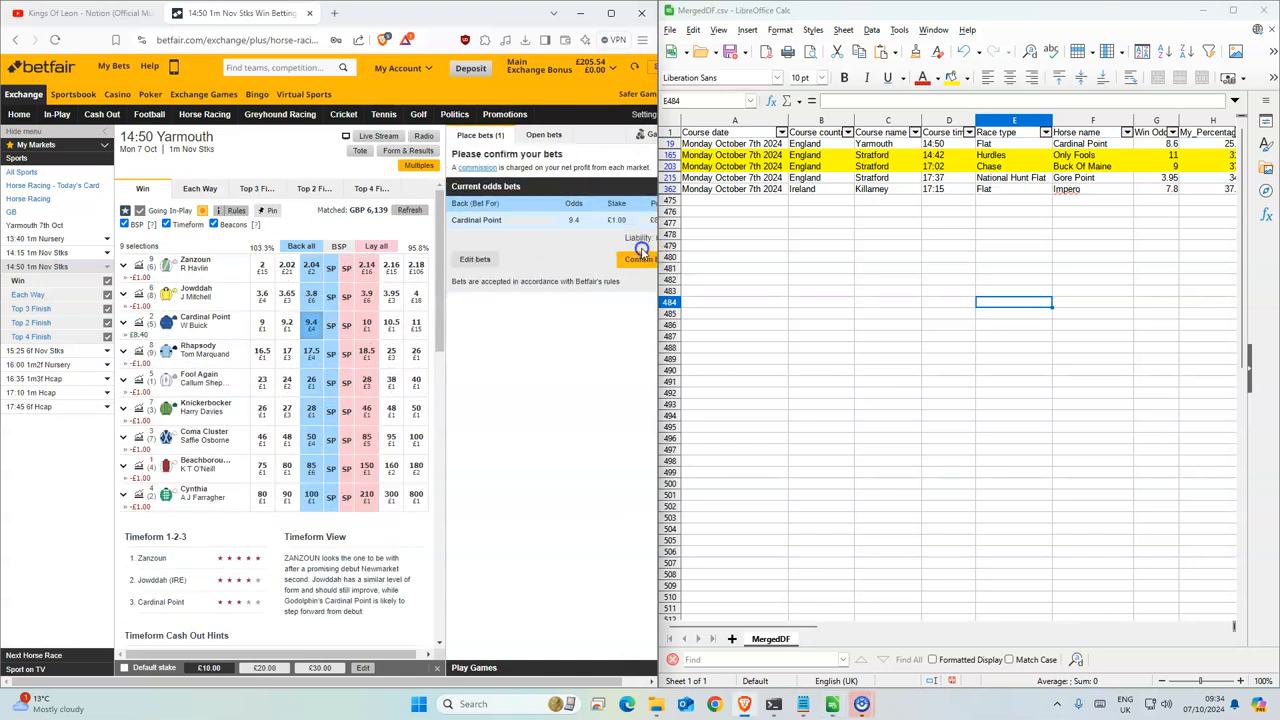
pyautogui.click(638, 259)
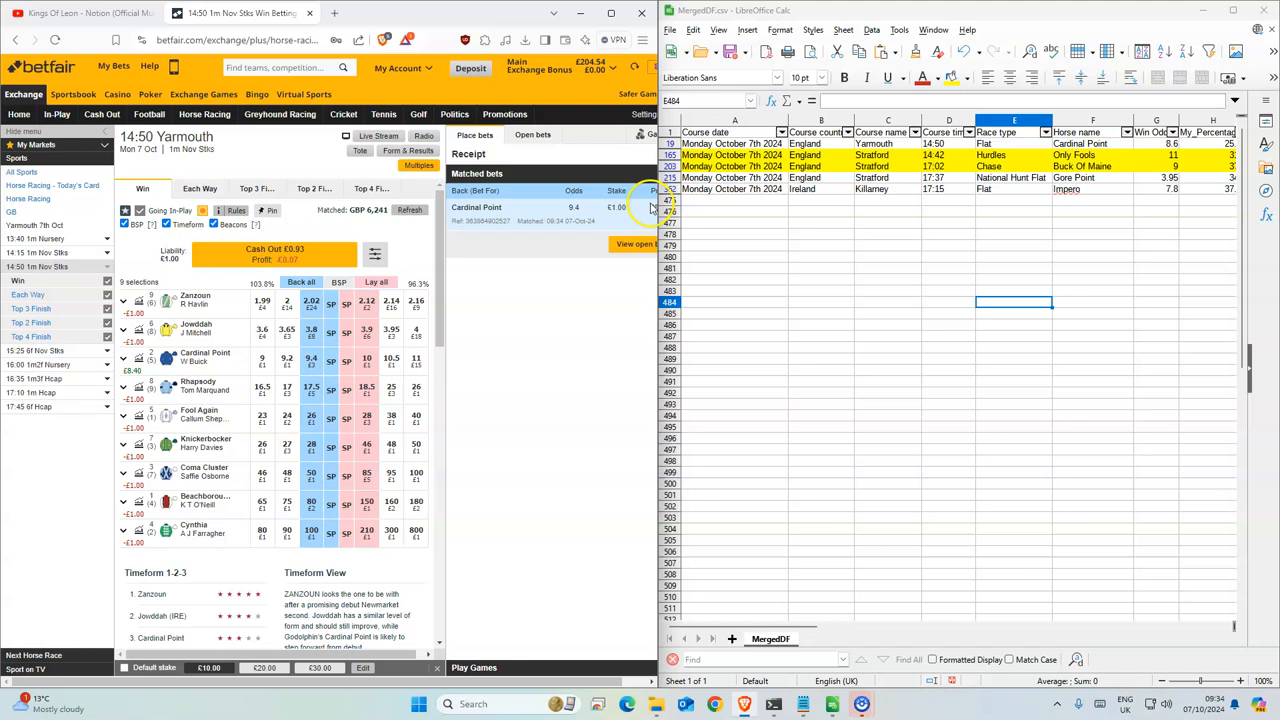
pyautogui.click(948, 155)
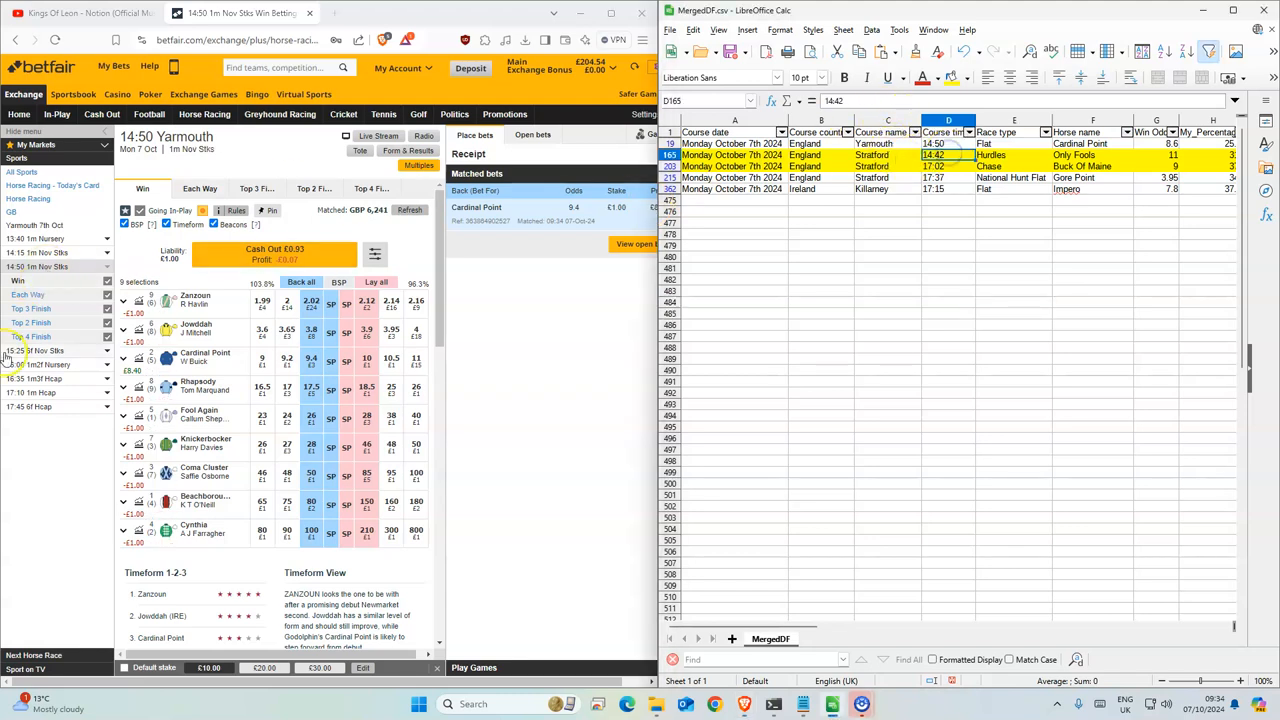
pyautogui.click(204, 114)
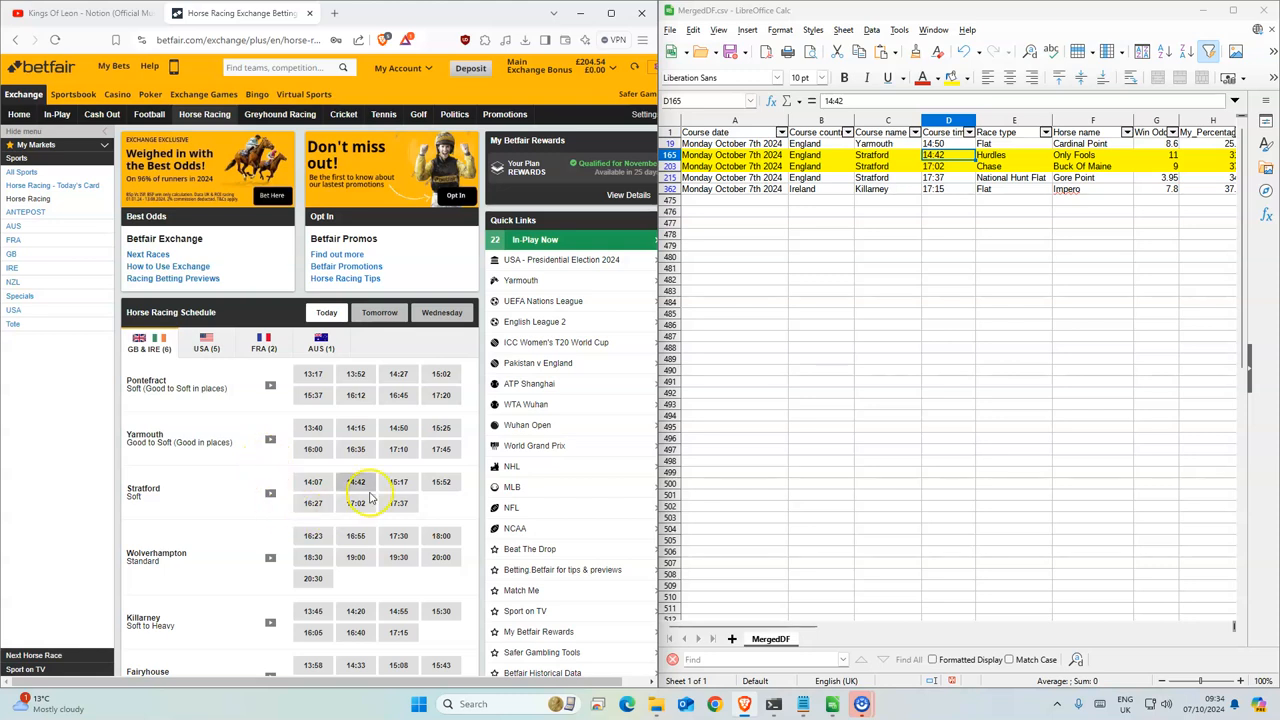
pyautogui.moveTo(356, 482)
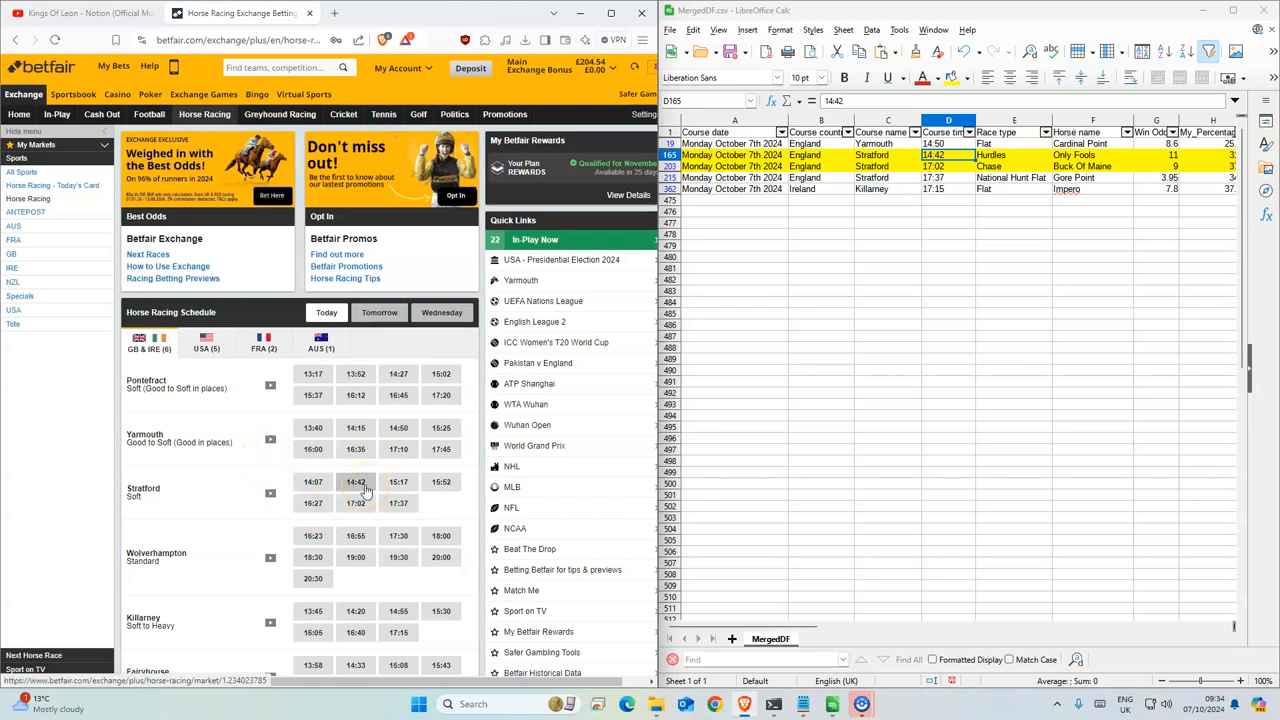
# Back Only Fools for £2 at odds of 12 in the 14:42 Stratford race.
pyautogui.click(355, 482)
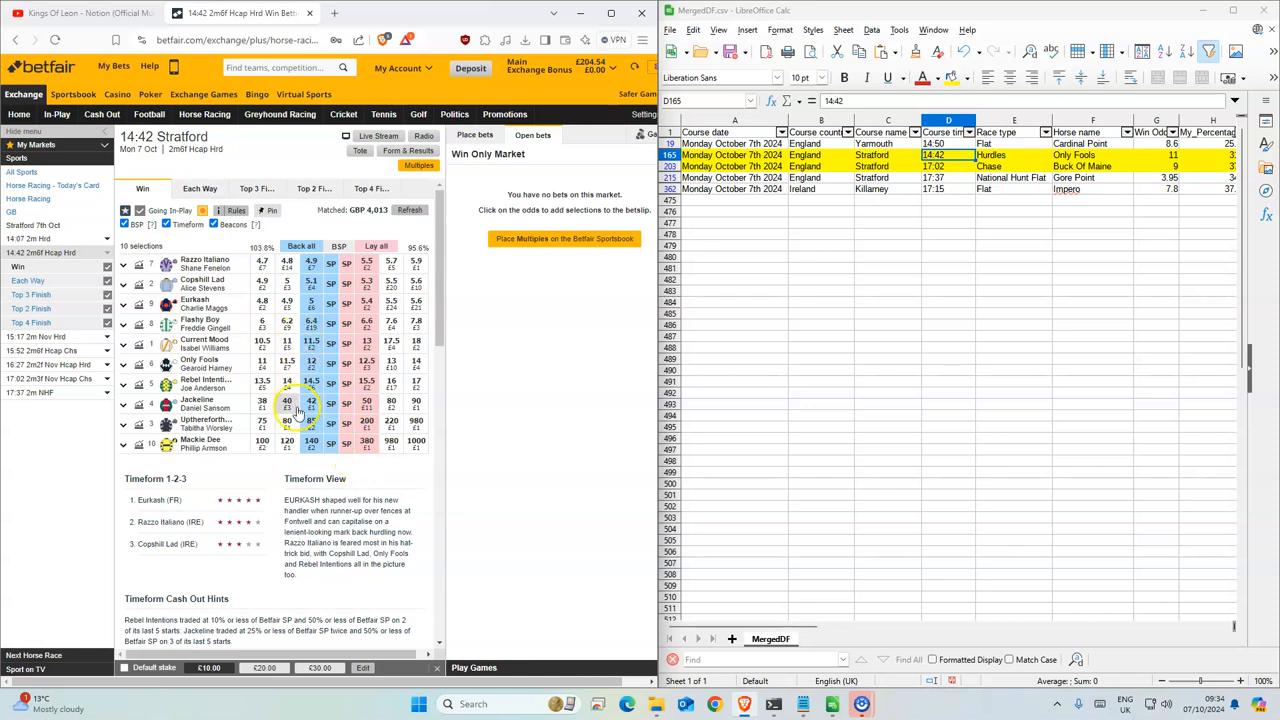
pyautogui.click(311, 363)
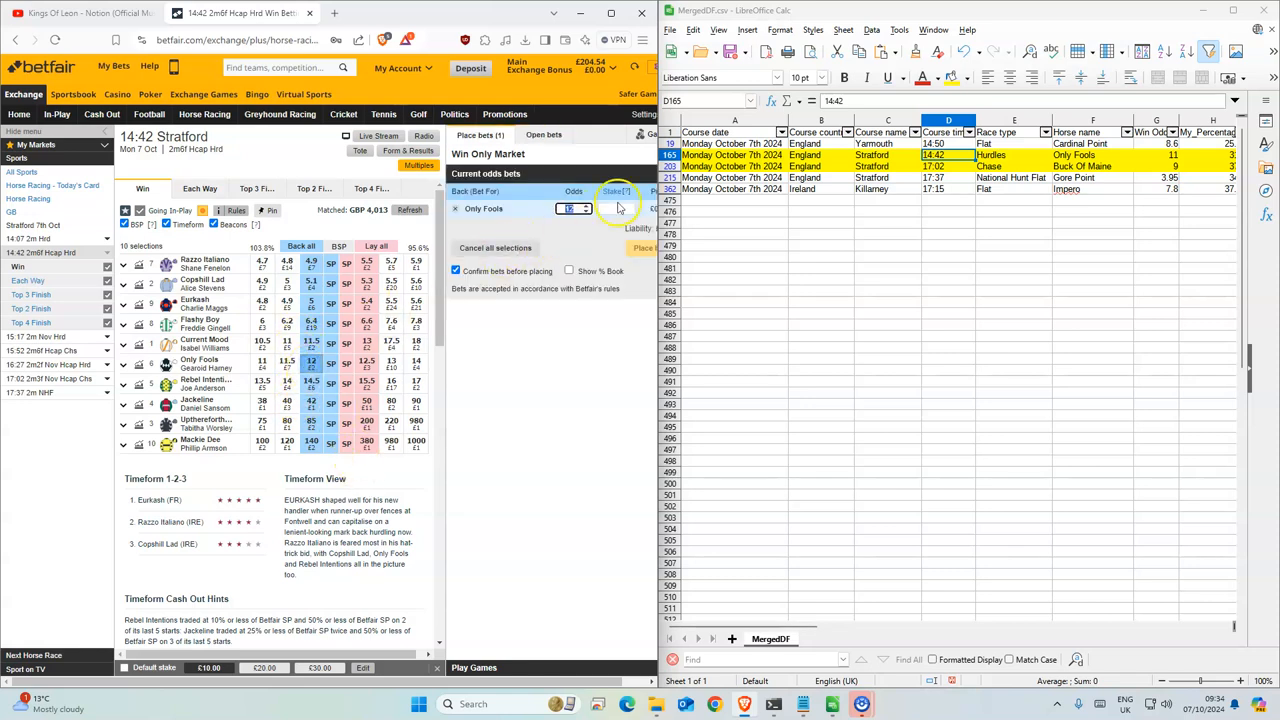
pyautogui.click(644, 248)
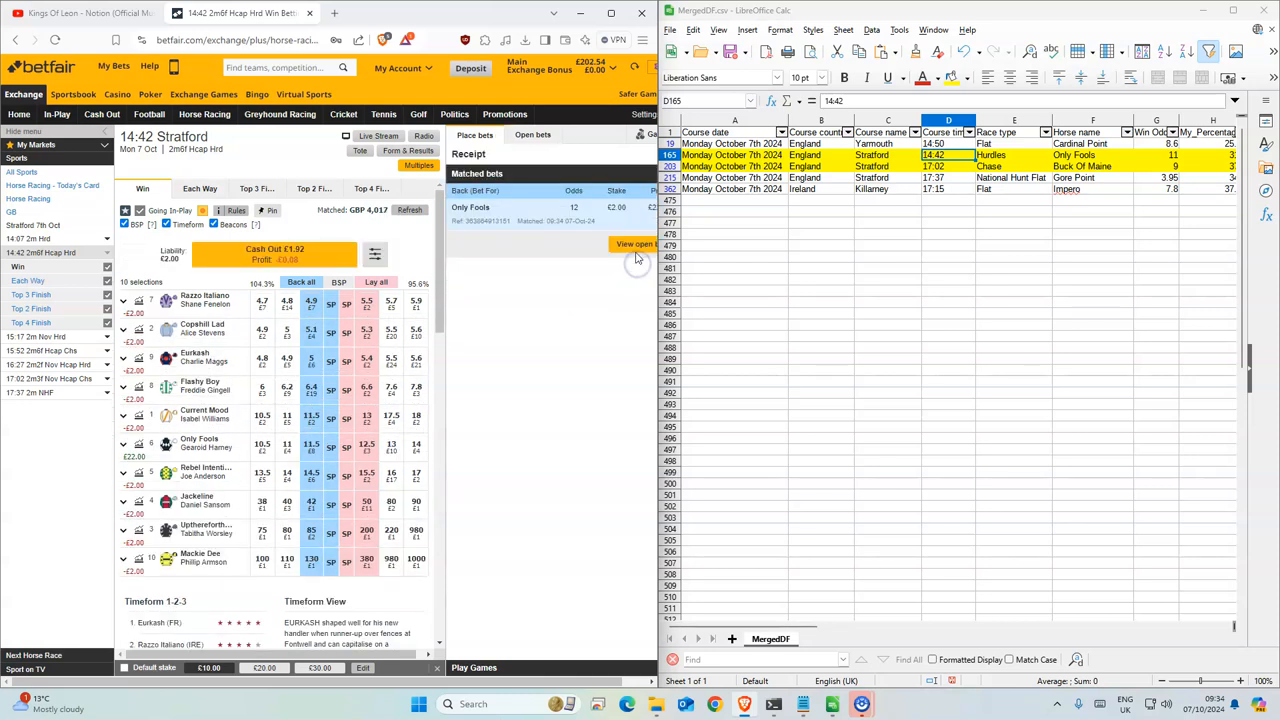
pyautogui.click(948, 166)
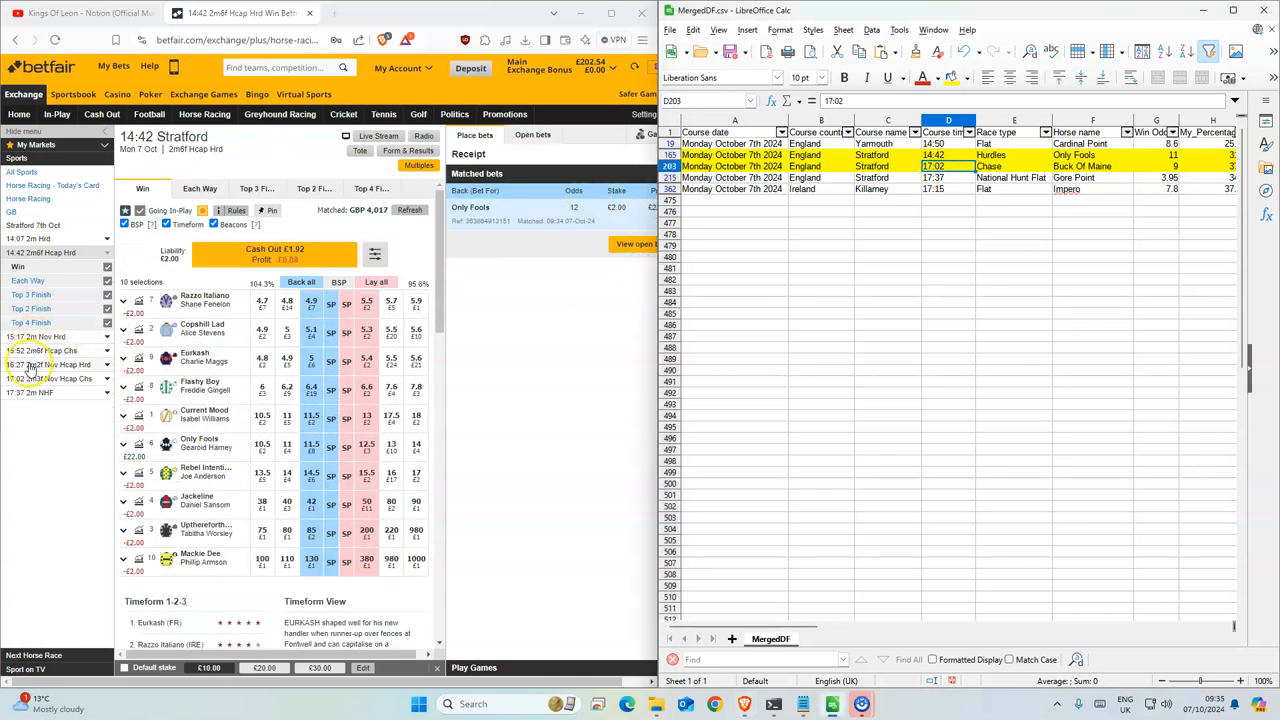
# Back Buck Of Maine for £2 at 9.6 in the 17:02 Stratford race.
pyautogui.click(45, 378)
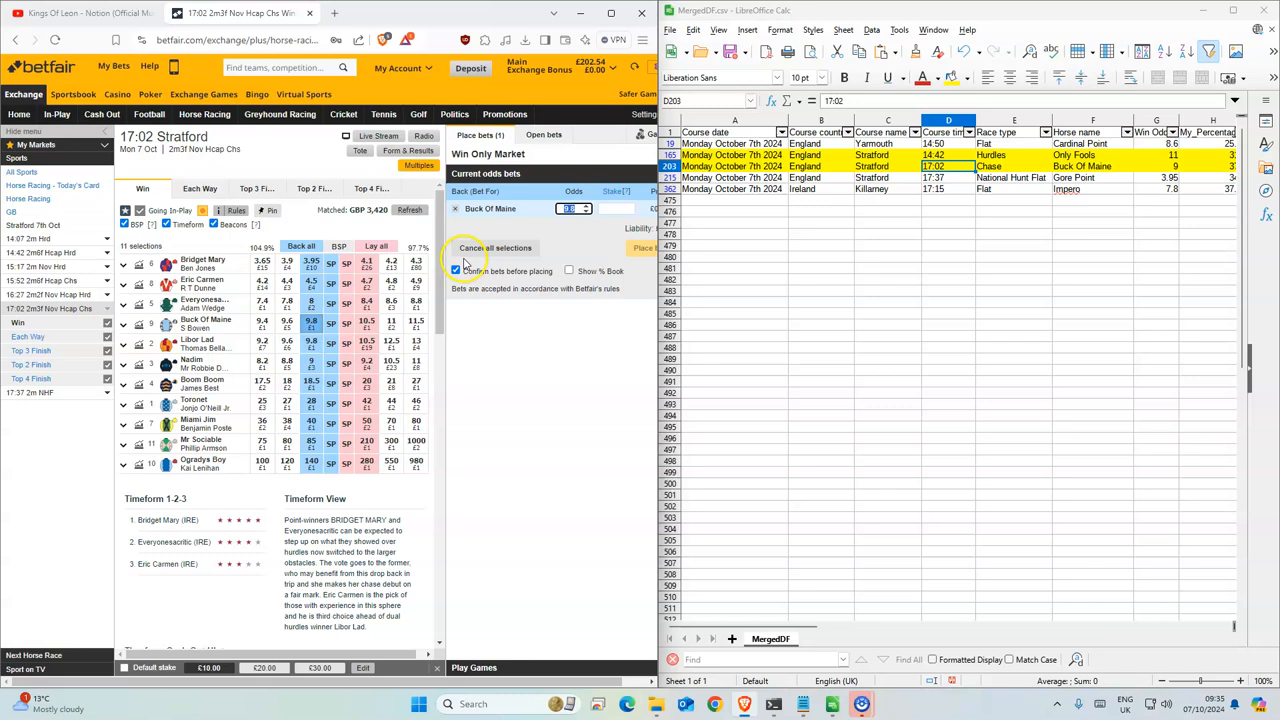
pyautogui.click(644, 247)
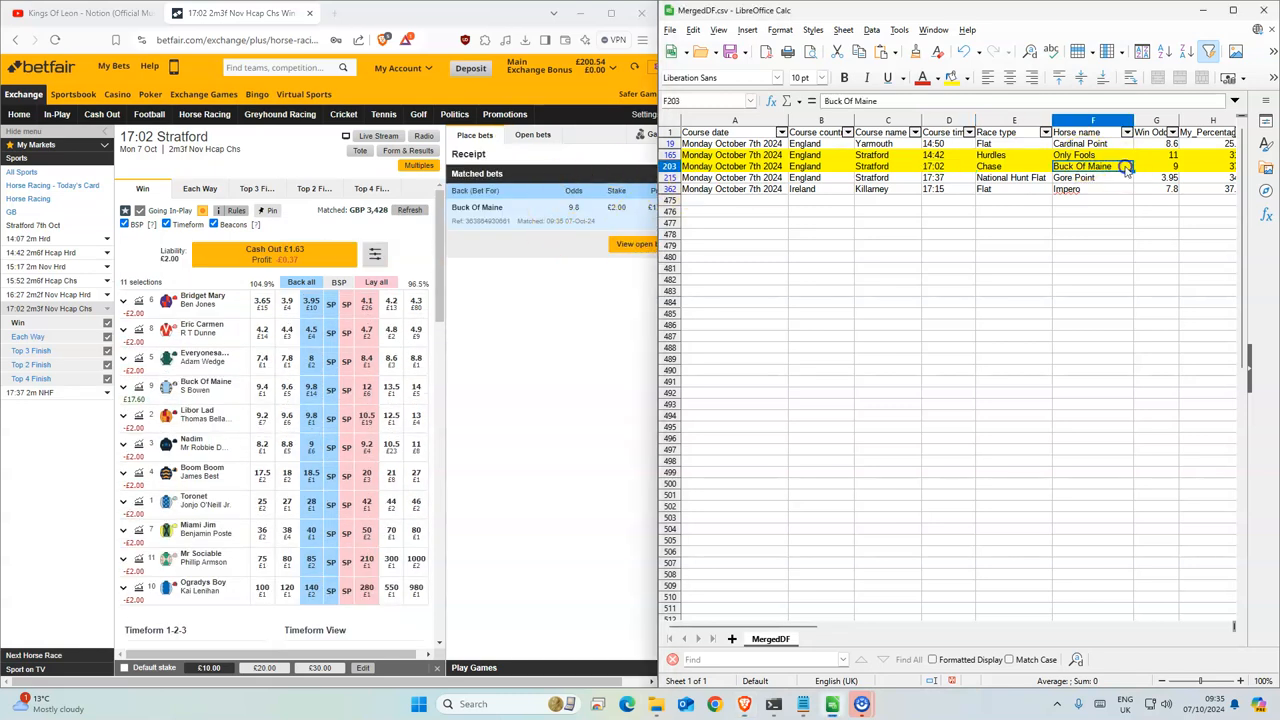
pyautogui.click(1011, 177)
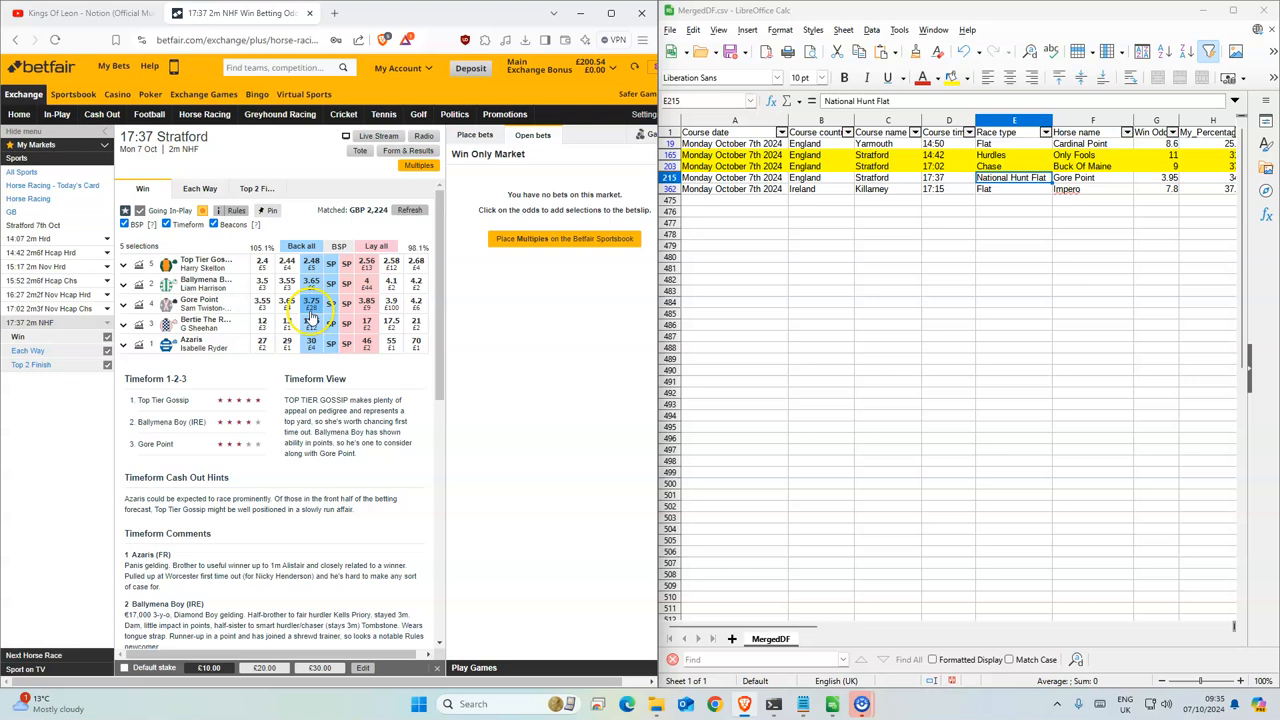
# Place and confirm a £1 back bet on Gore Point at 3.95 in the 17:37 Stratford race.
pyautogui.click(311, 302)
pyautogui.write('3.95')
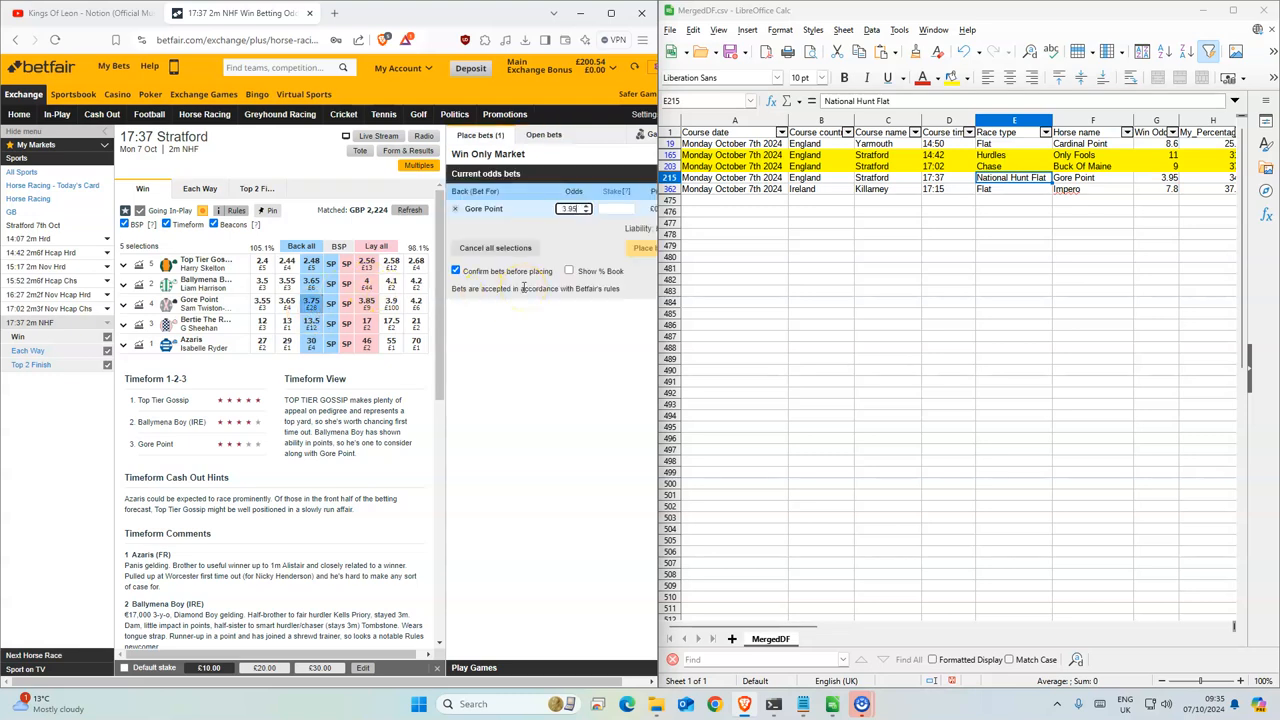
pyautogui.click(640, 247)
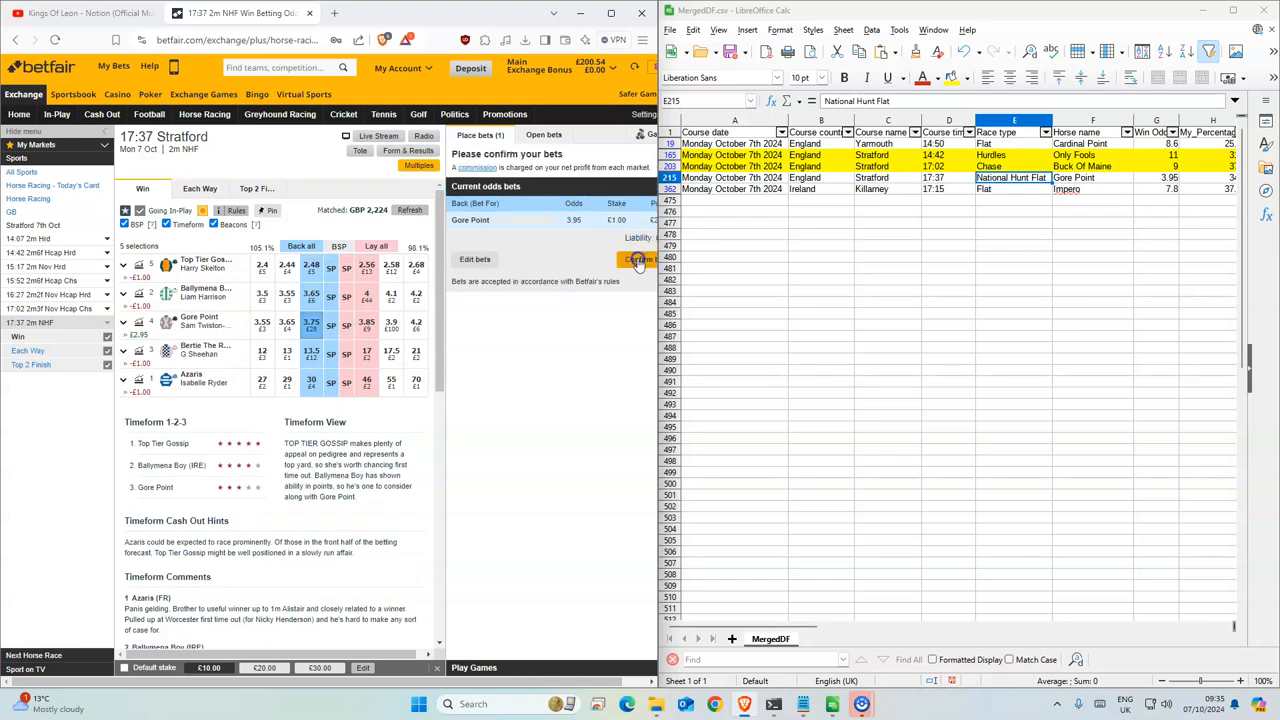
pyautogui.click(638, 260)
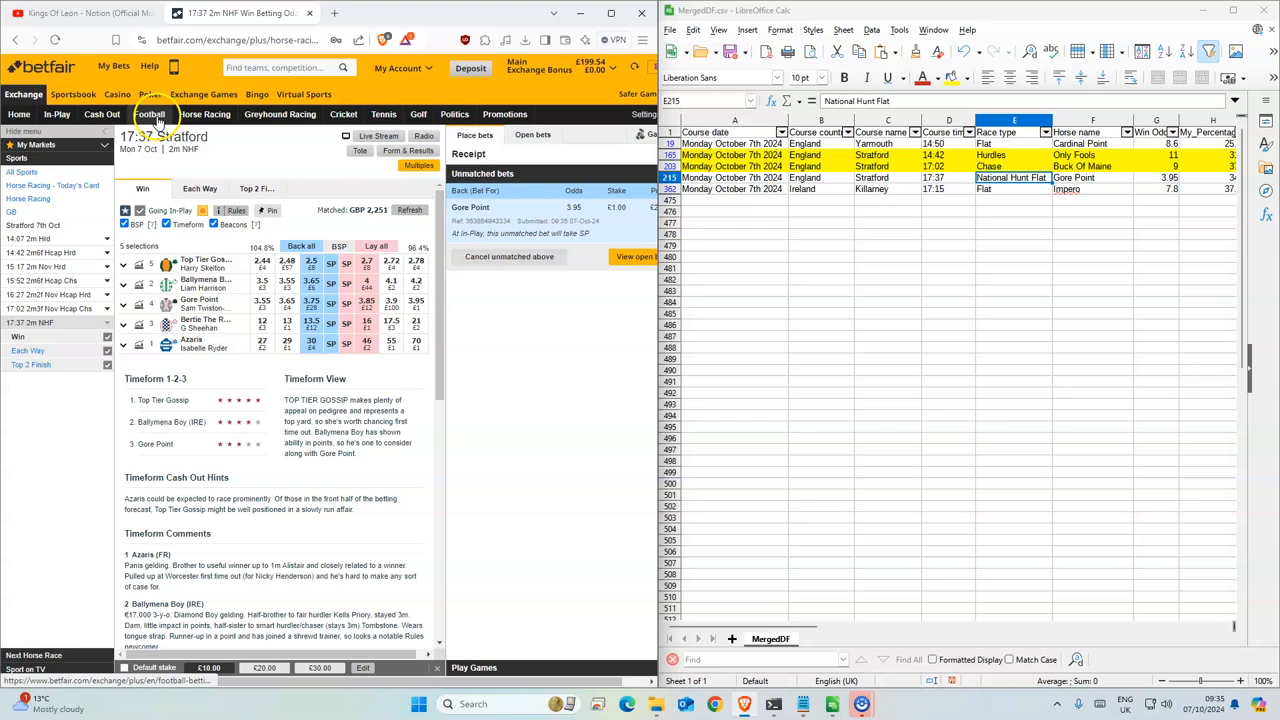
pyautogui.click(204, 114)
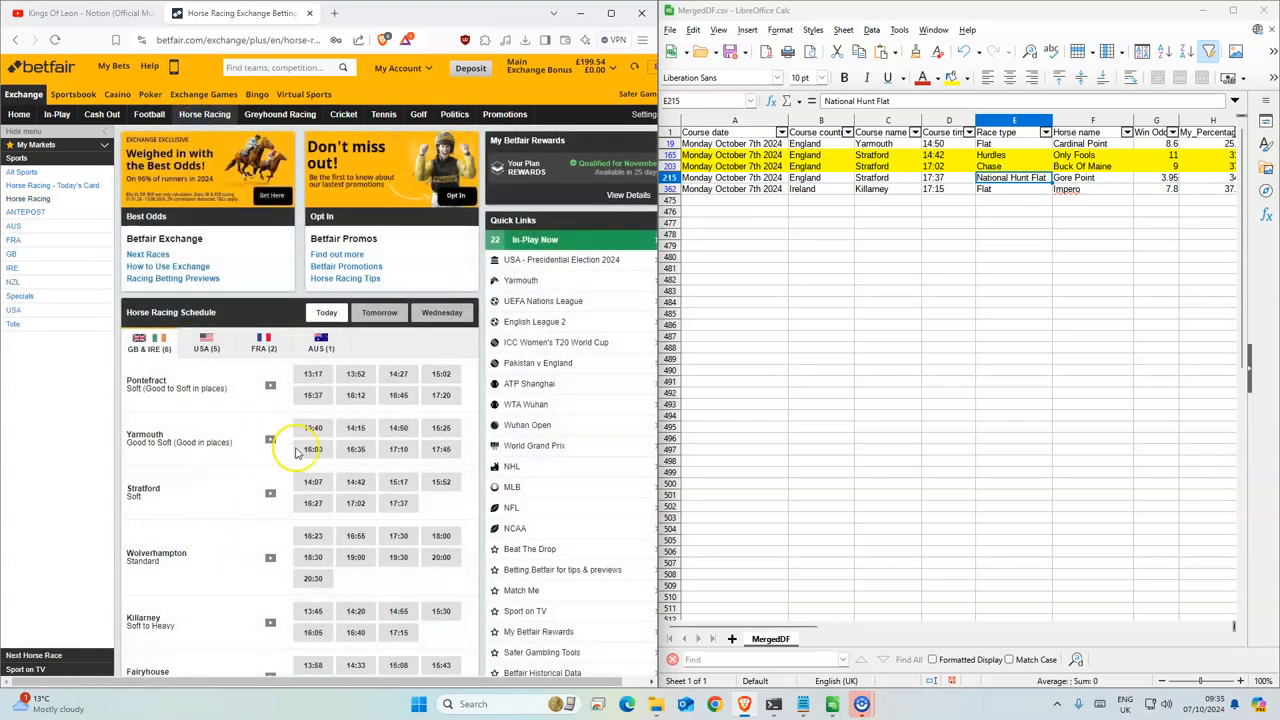
# Back Impero at odds of 10 in the 17:15 Killarney race.
pyautogui.scroll(-3)
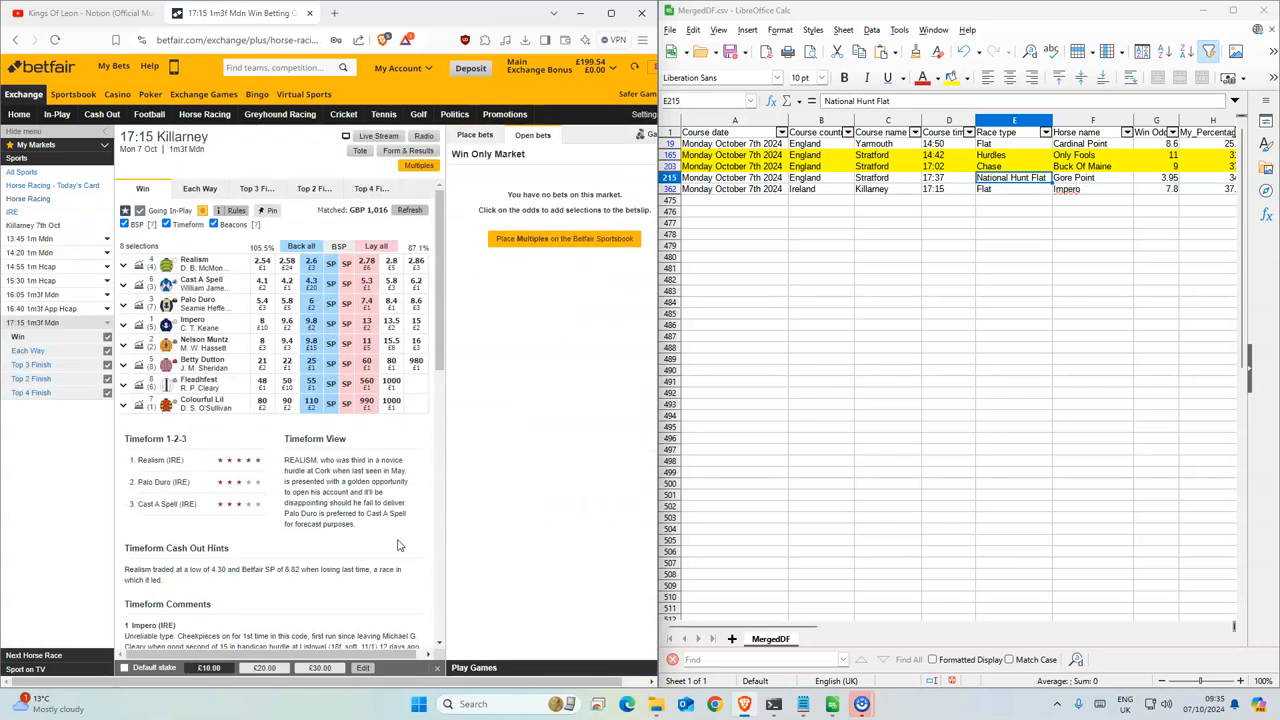
pyautogui.click(311, 321)
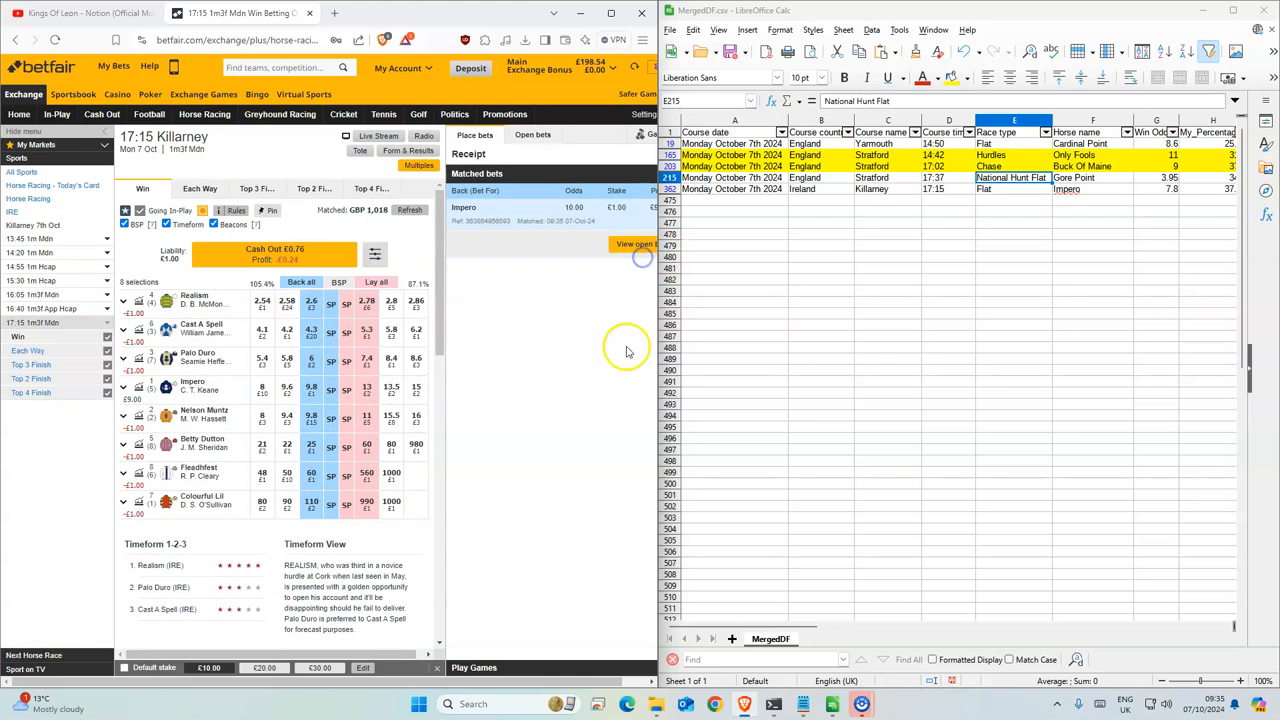
pyautogui.moveTo(585, 486)
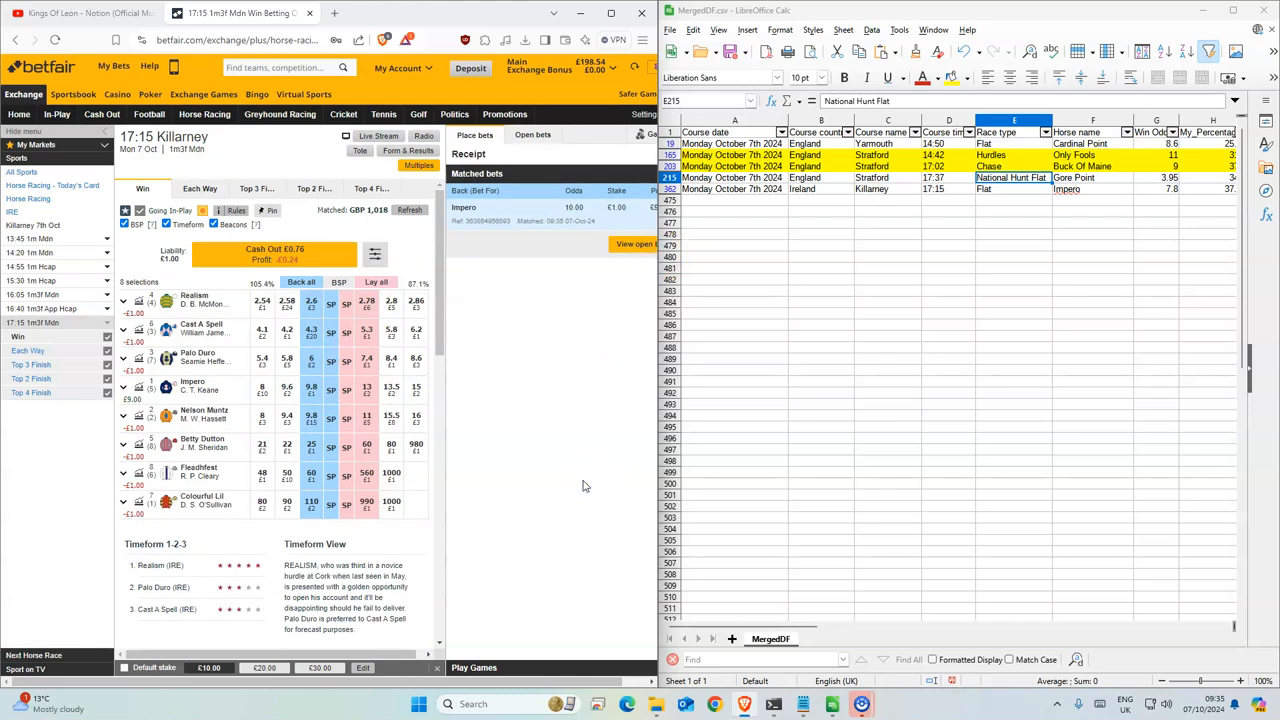